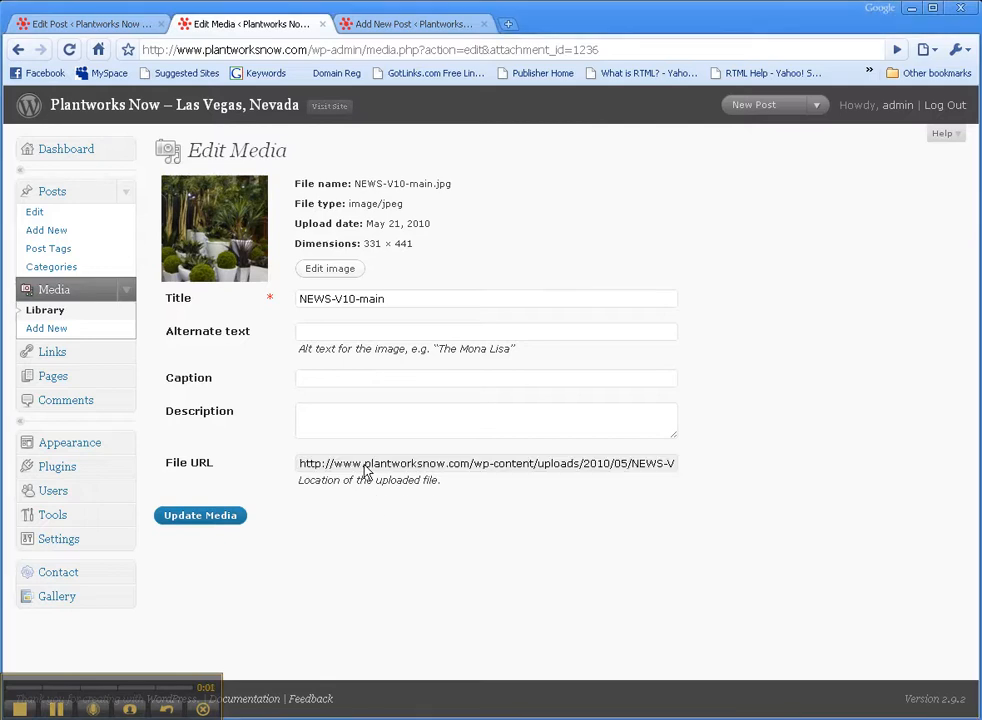
Set the top atrium photo's source to the NEWS-V10-main.jpg file URL
{"action": "triple_click", "coordinate": [486, 463]}
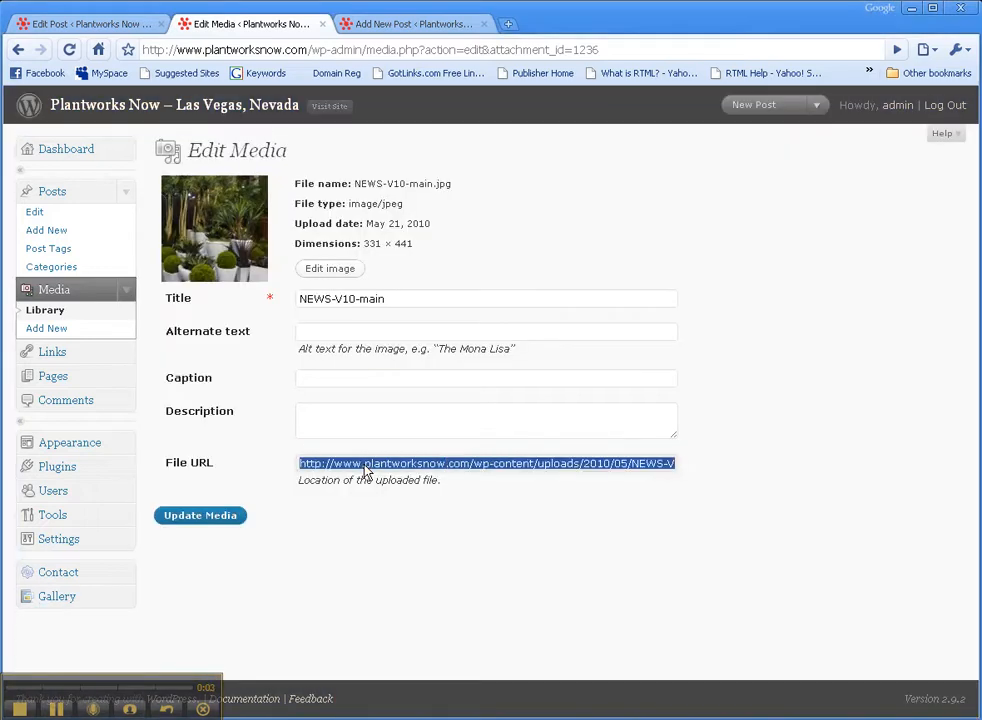
{"action": "mouse_move", "coordinate": [410, 23]}
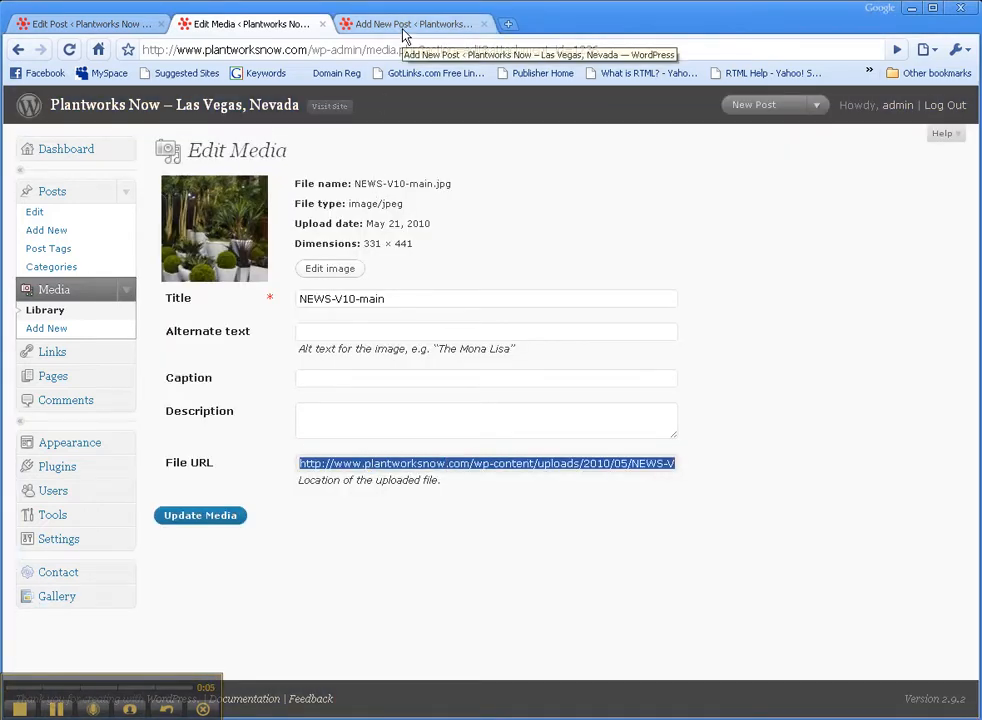
{"action": "left_click", "coordinate": [413, 23]}
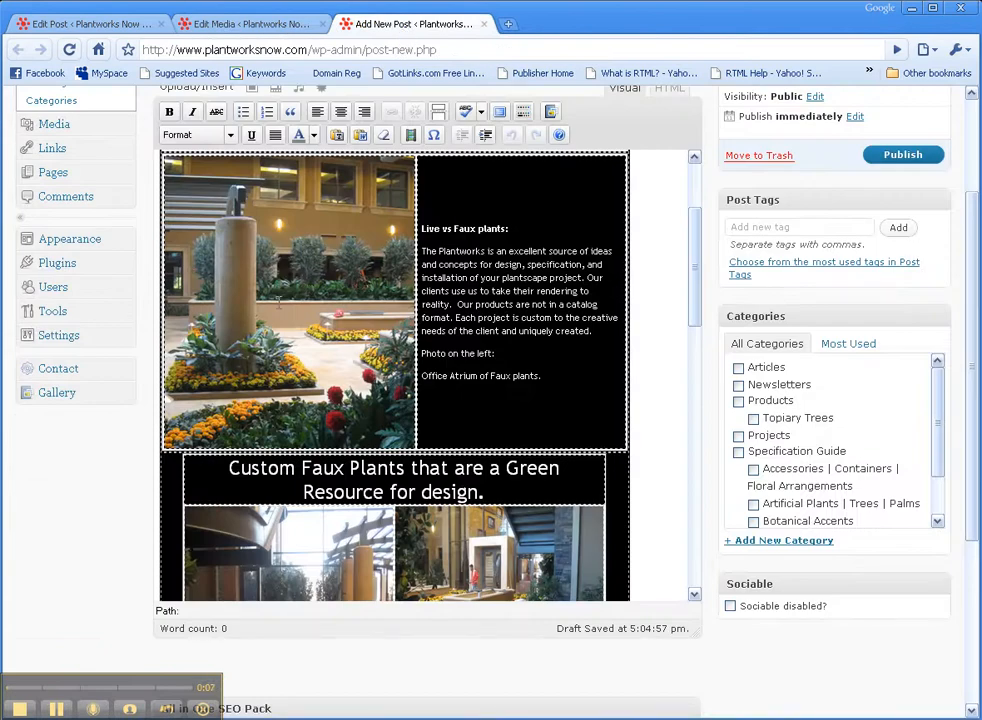
{"action": "left_click", "coordinate": [287, 300]}
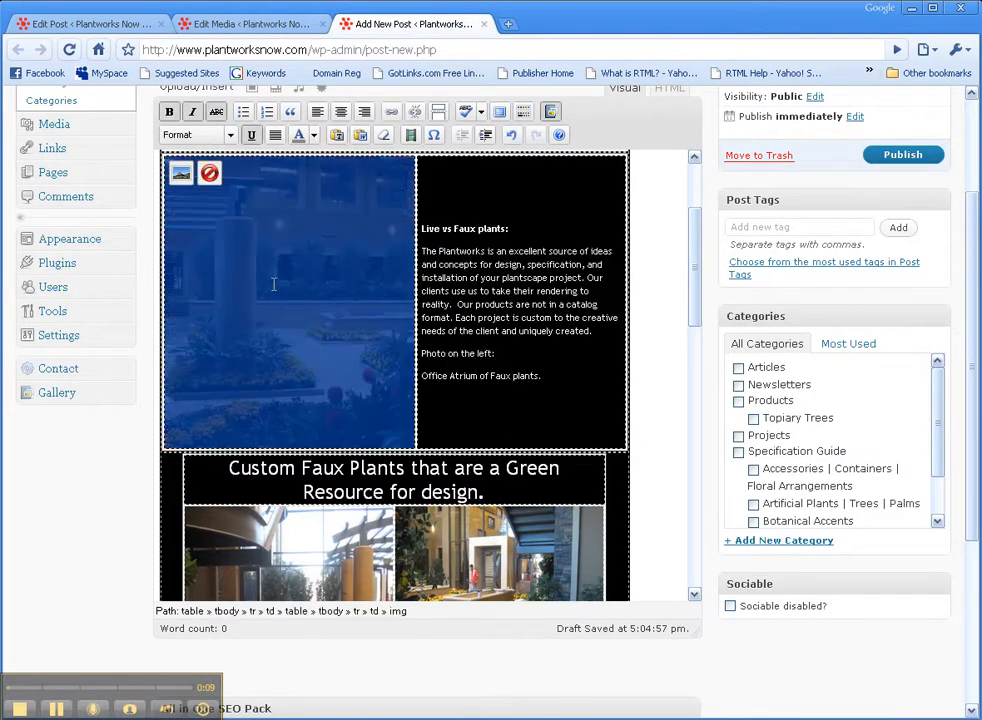
{"action": "left_click", "coordinate": [181, 173]}
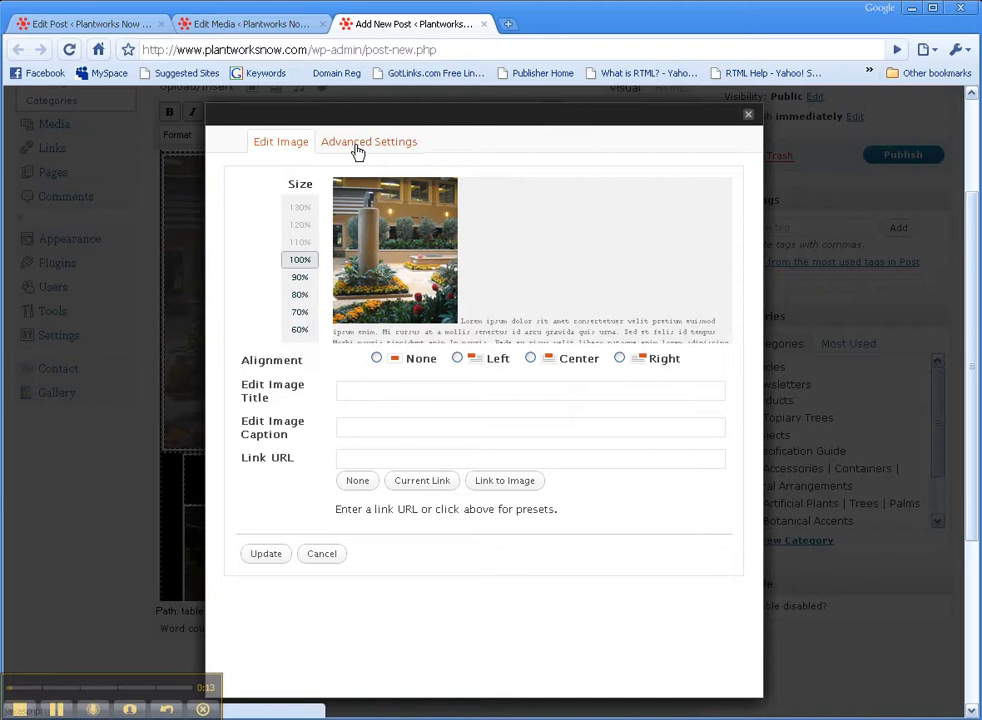
{"action": "left_click", "coordinate": [368, 141]}
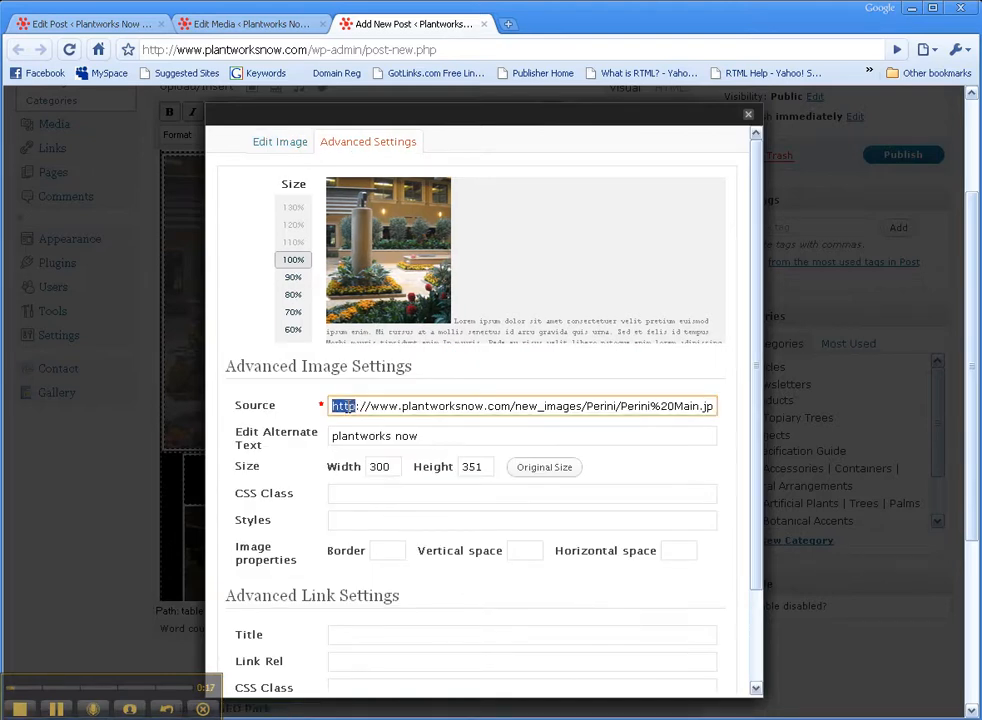
{"action": "type", "text": "http://www.plantworksnow.com/wp-content/uploads/2010/05/NEWS-V10-main.jpg"}
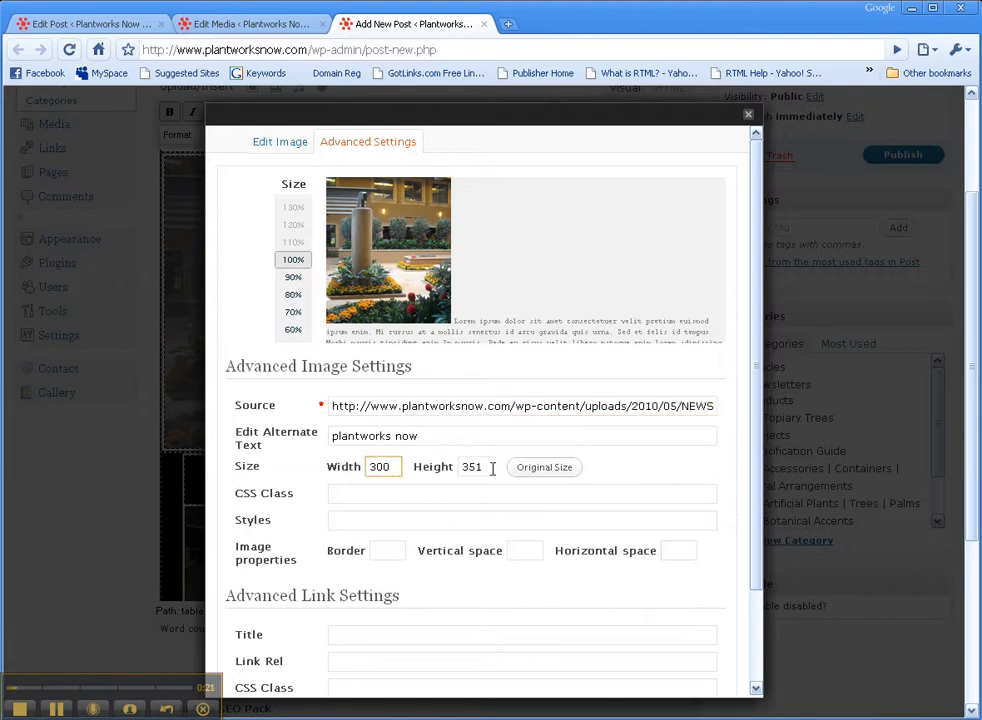
{"action": "scroll", "scroll_direction": "down", "scroll_amount": 3}
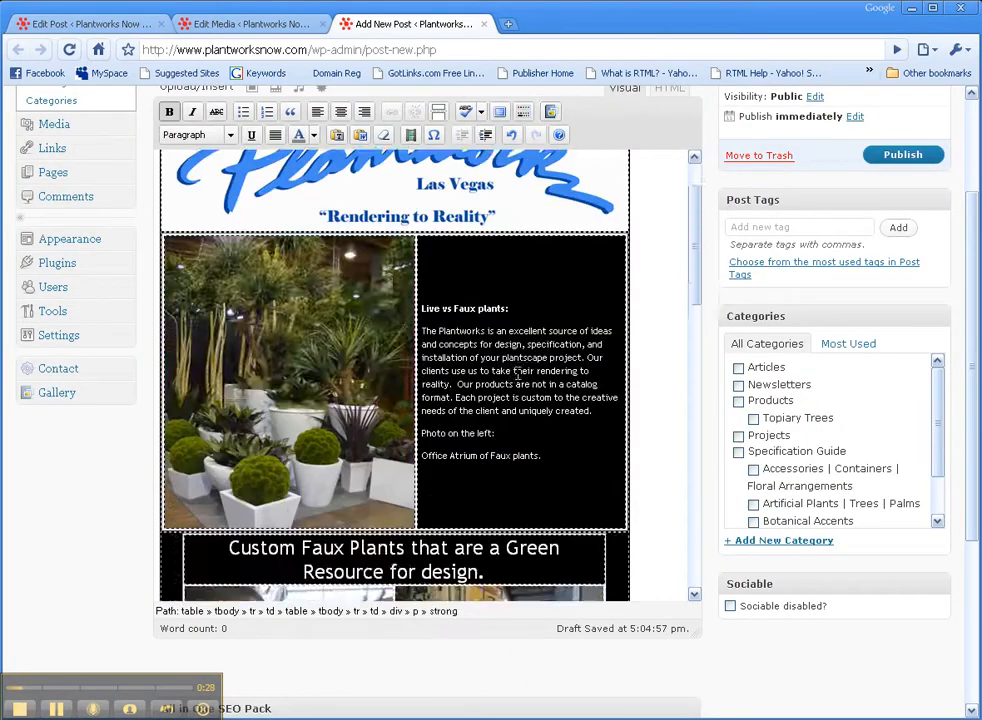
{"action": "scroll", "scroll_direction": "down", "scroll_amount": 3}
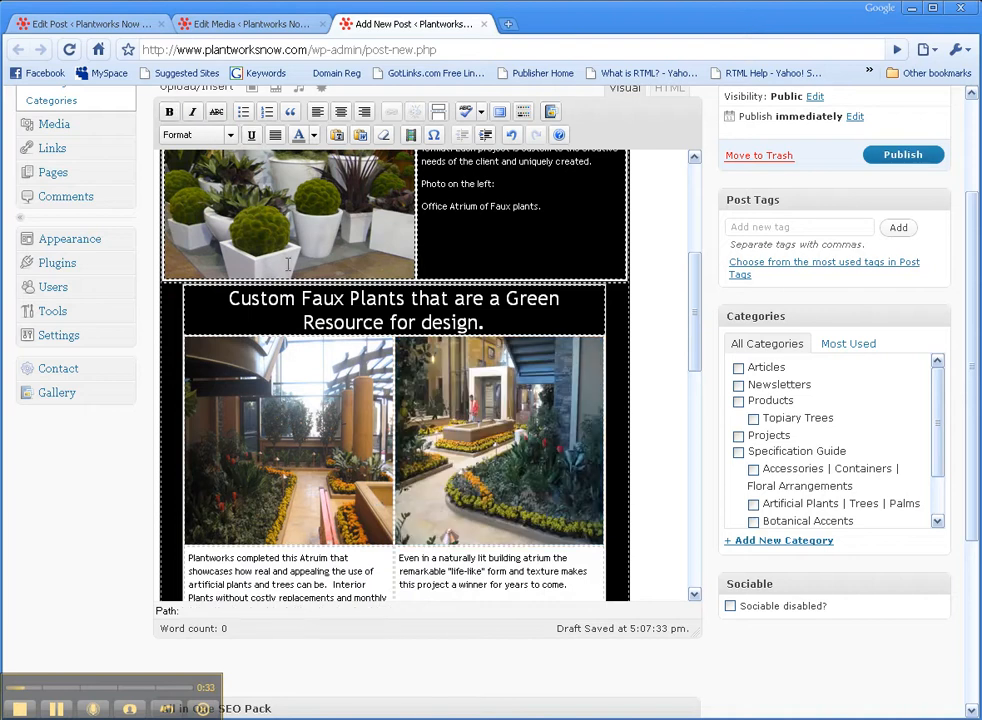
Copy the NEWS-V10-1 file URL from the Media Library
{"action": "left_click", "coordinate": [248, 23]}
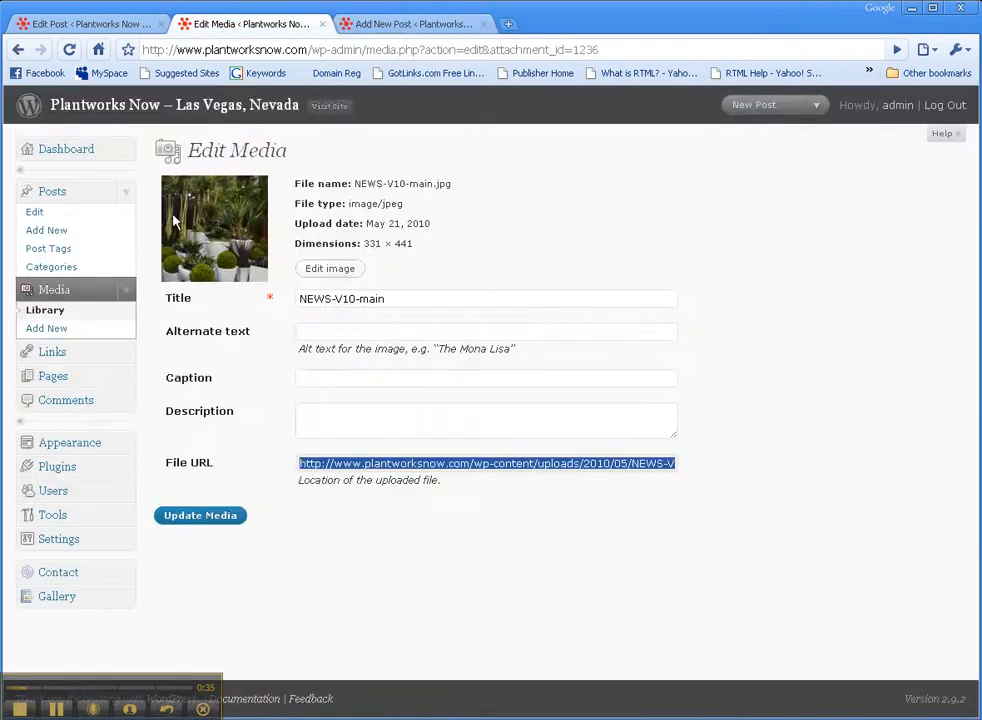
{"action": "left_click", "coordinate": [54, 289]}
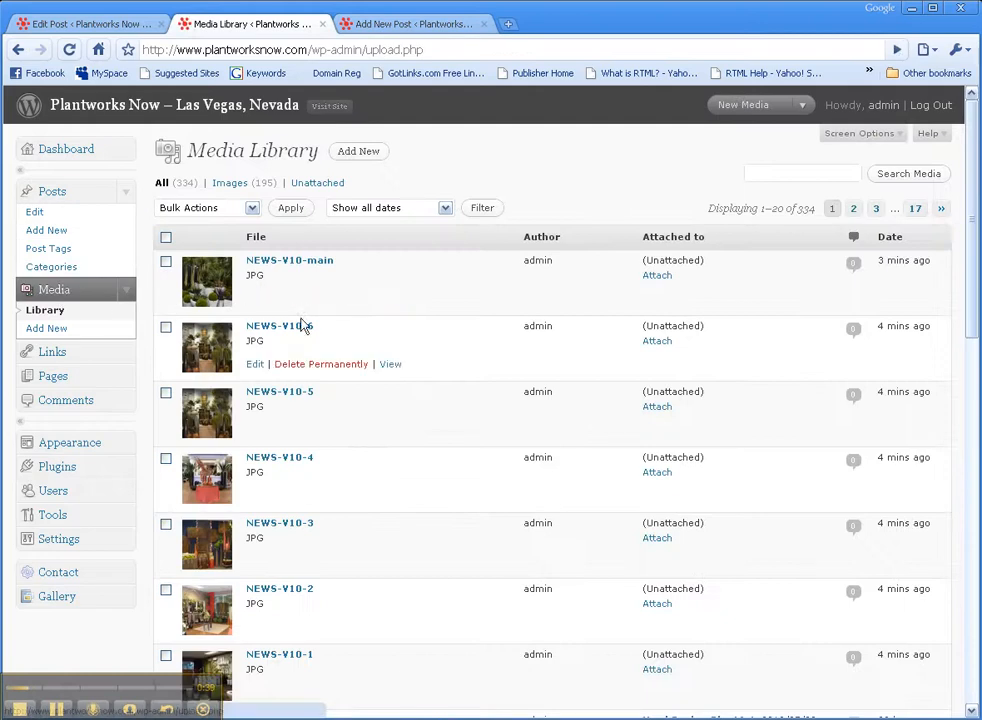
{"action": "scroll", "scroll_direction": "down", "scroll_amount": 3}
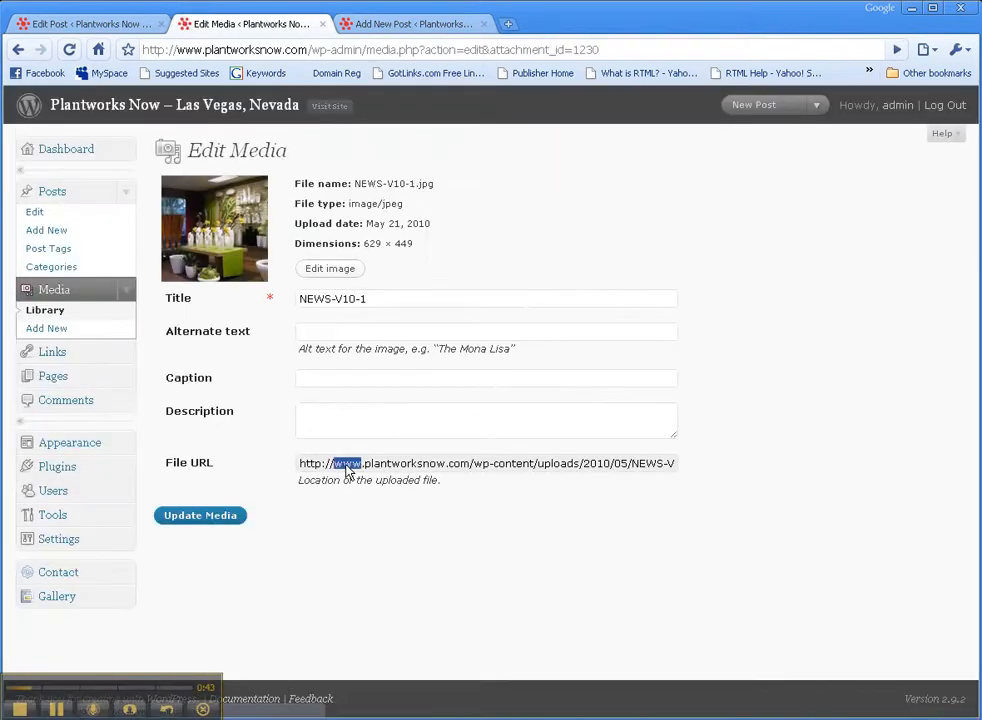
{"action": "triple_click", "coordinate": [486, 463]}
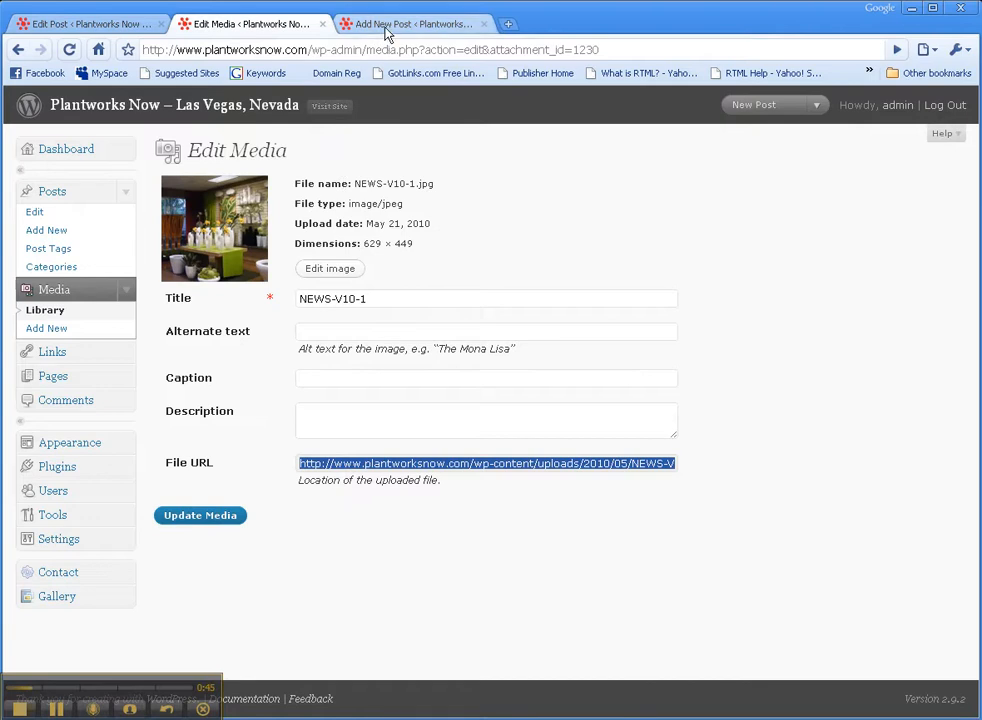
Select the current source URL in the lower-left photo's advanced image settings
{"action": "left_click", "coordinate": [410, 23]}
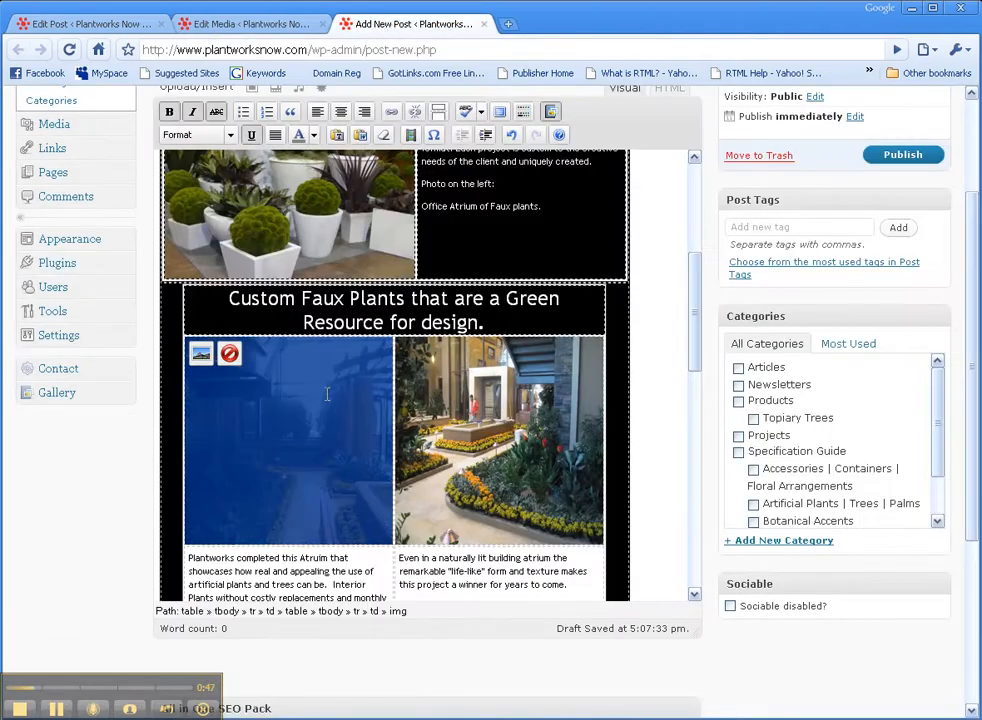
{"action": "left_click", "coordinate": [201, 354]}
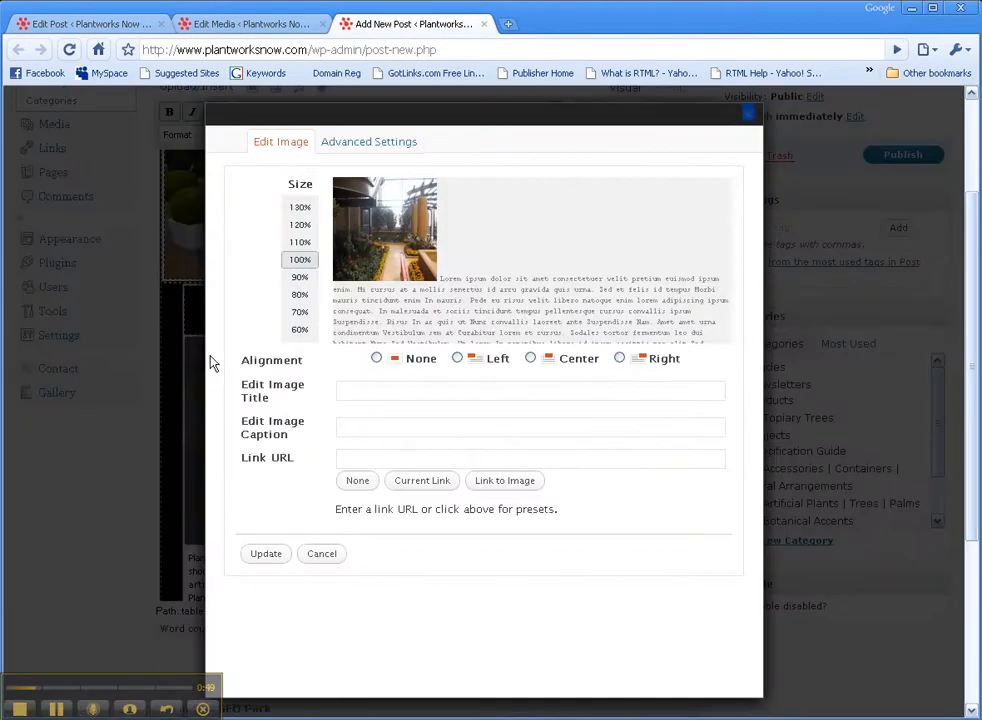
{"action": "left_click", "coordinate": [368, 141]}
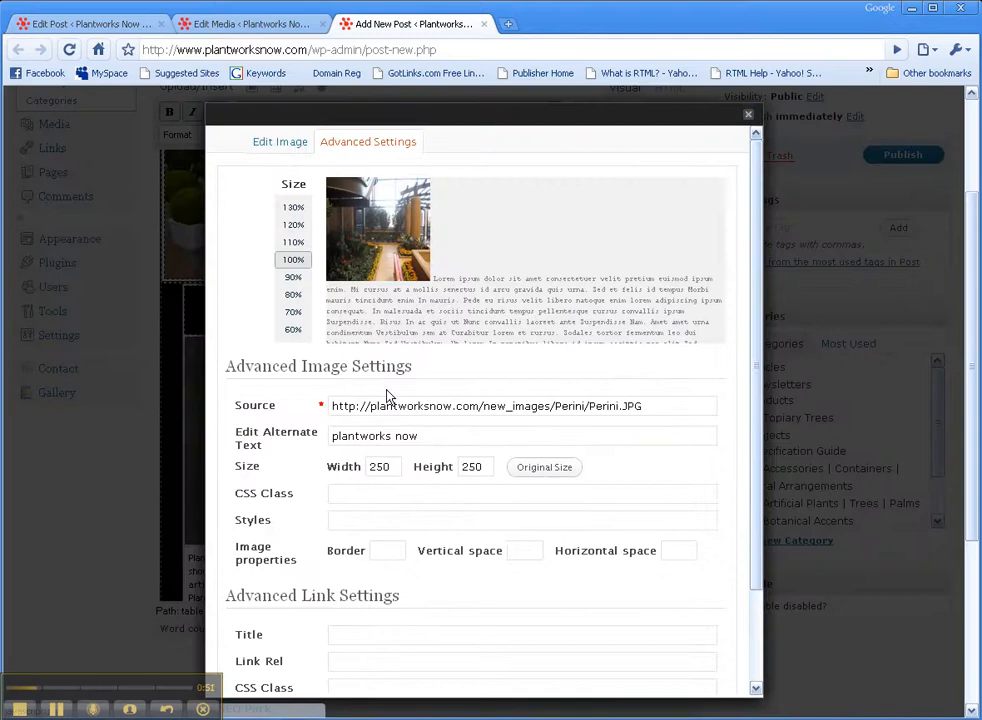
{"action": "triple_click", "coordinate": [485, 405]}
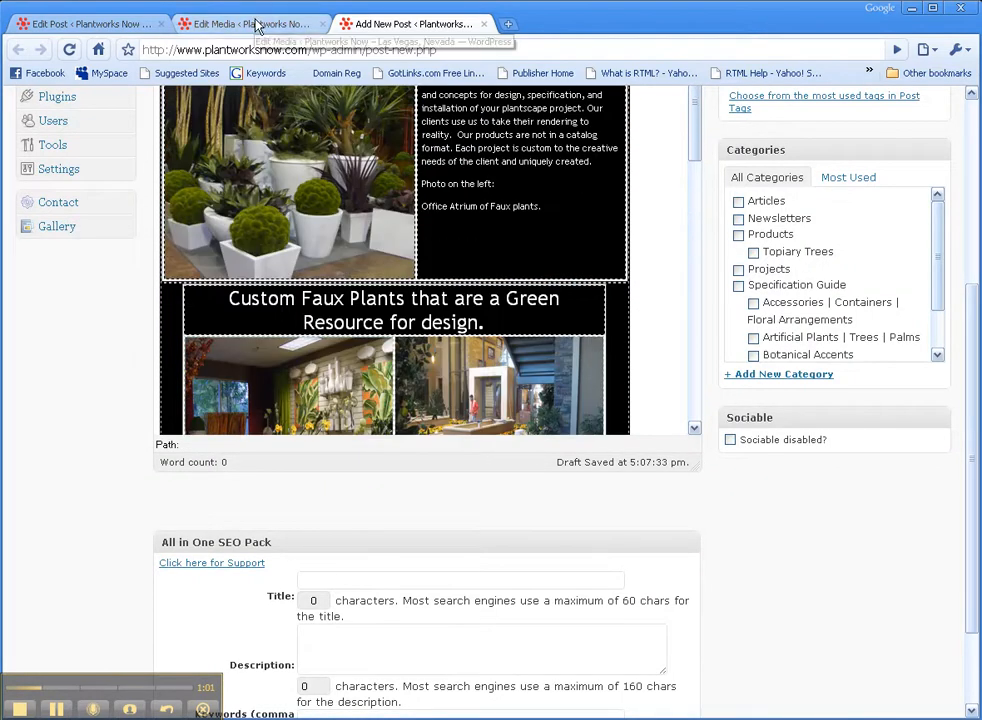
Copy the NEWS-V10-2 file address from its media details
{"action": "left_click", "coordinate": [250, 23]}
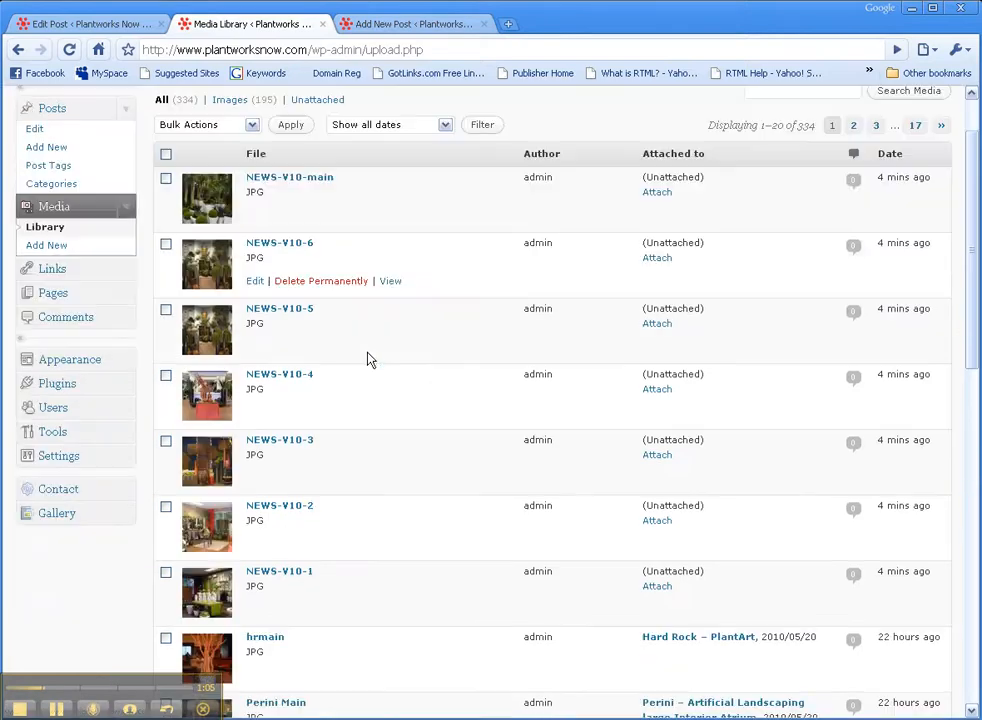
{"action": "left_click", "coordinate": [279, 505]}
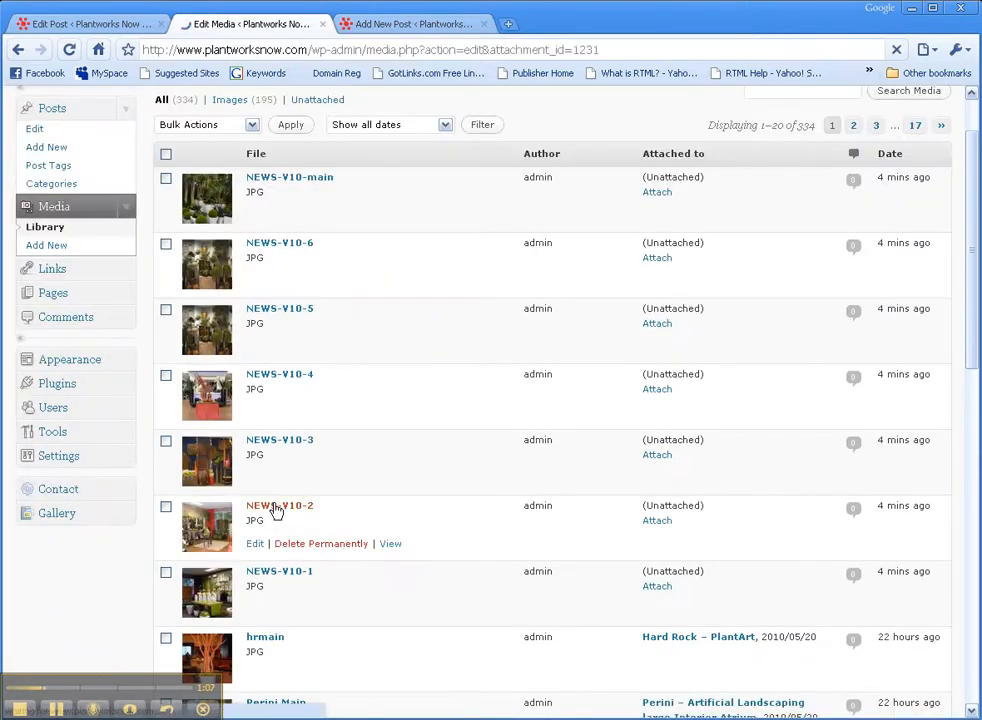
{"action": "left_click", "coordinate": [254, 543]}
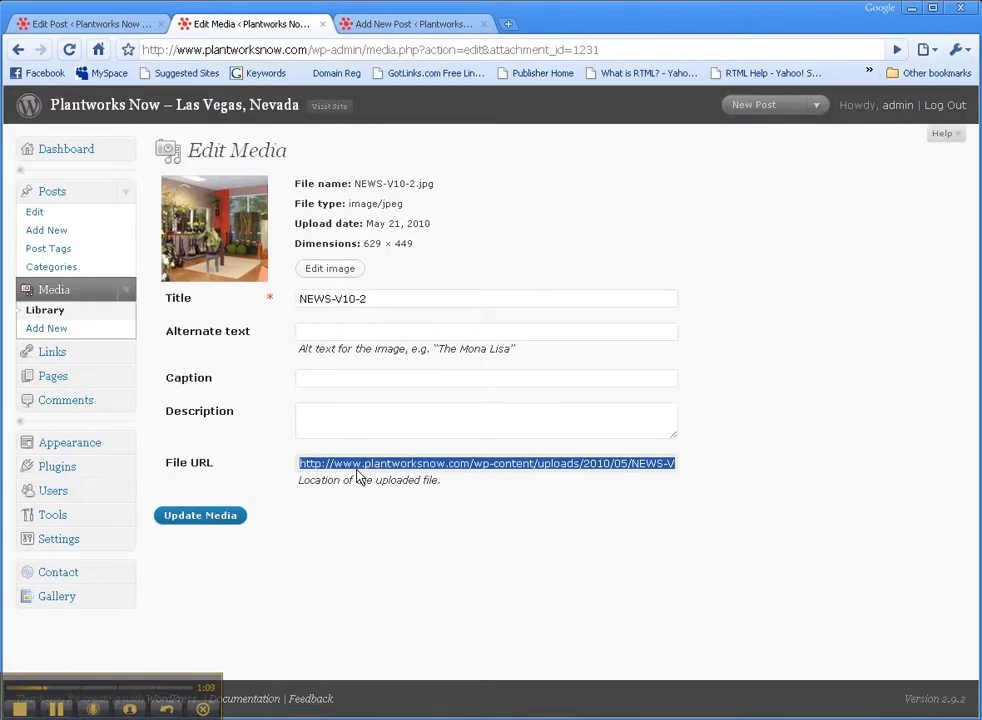
Apply the NEWS-V10-2 address as the photo's source in advanced settings
{"action": "left_click", "coordinate": [410, 23]}
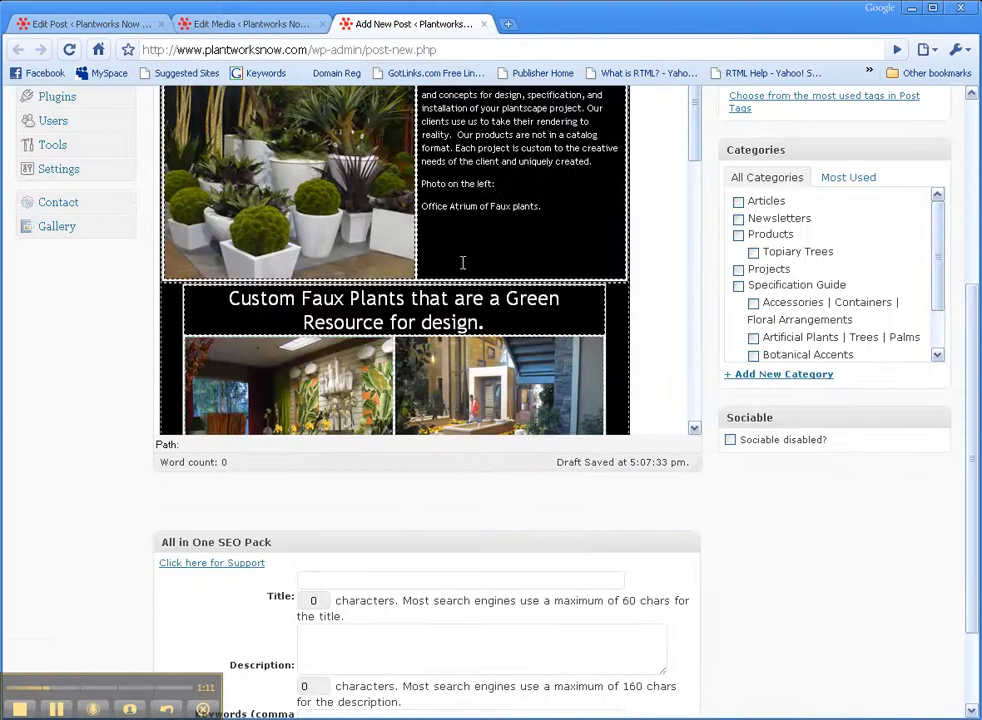
{"action": "scroll", "scroll_direction": "down", "scroll_amount": 3}
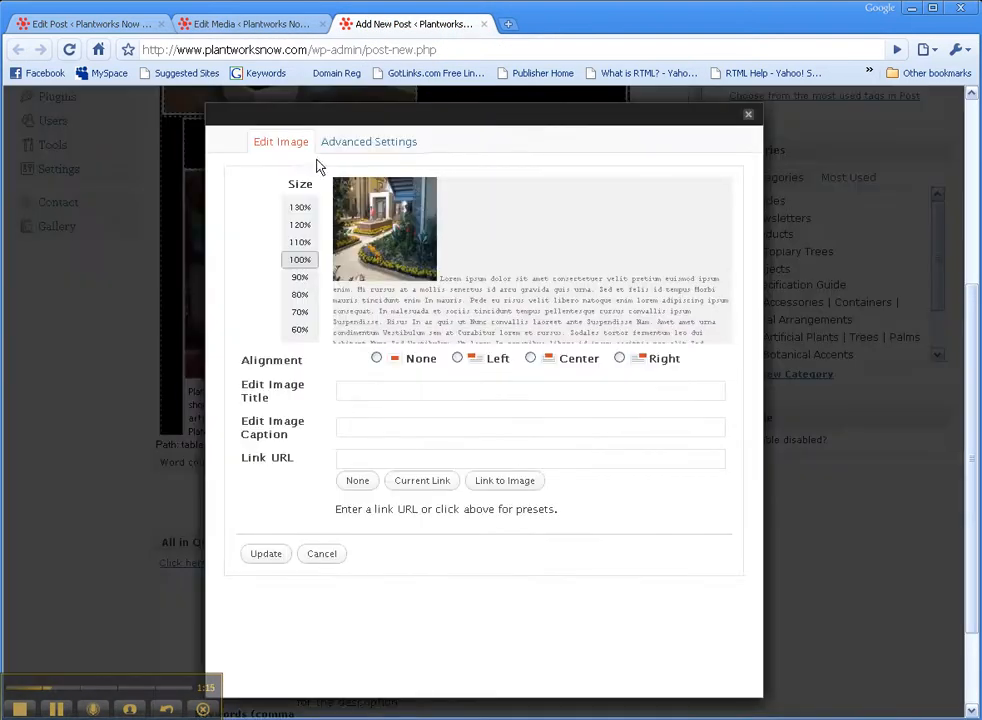
{"action": "left_click", "coordinate": [369, 141]}
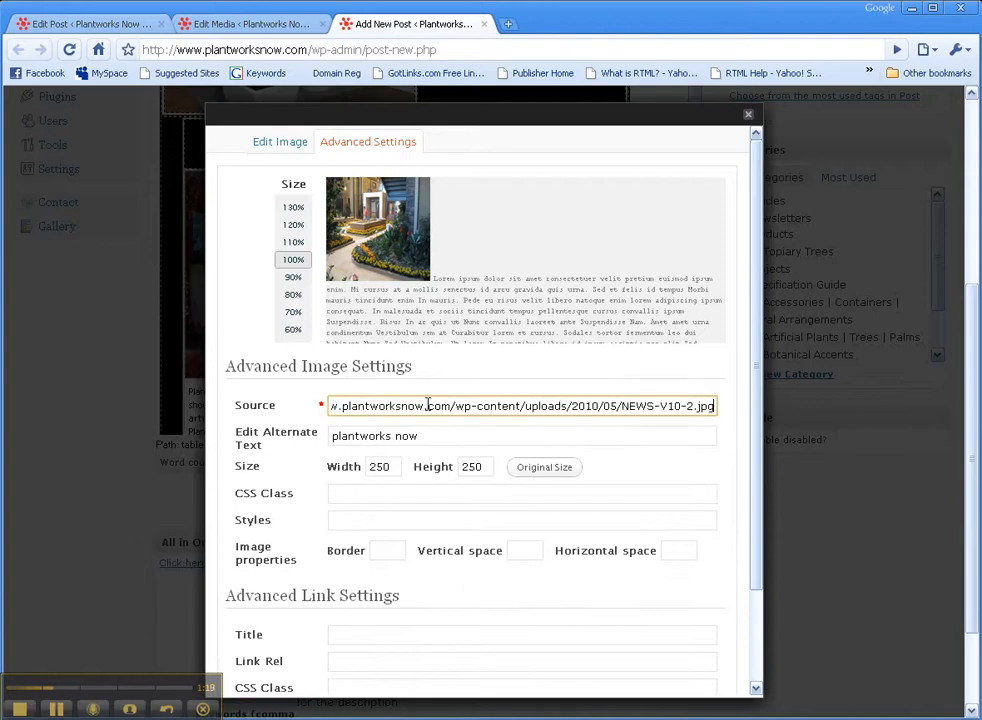
{"action": "scroll", "scroll_direction": "down", "scroll_amount": 3}
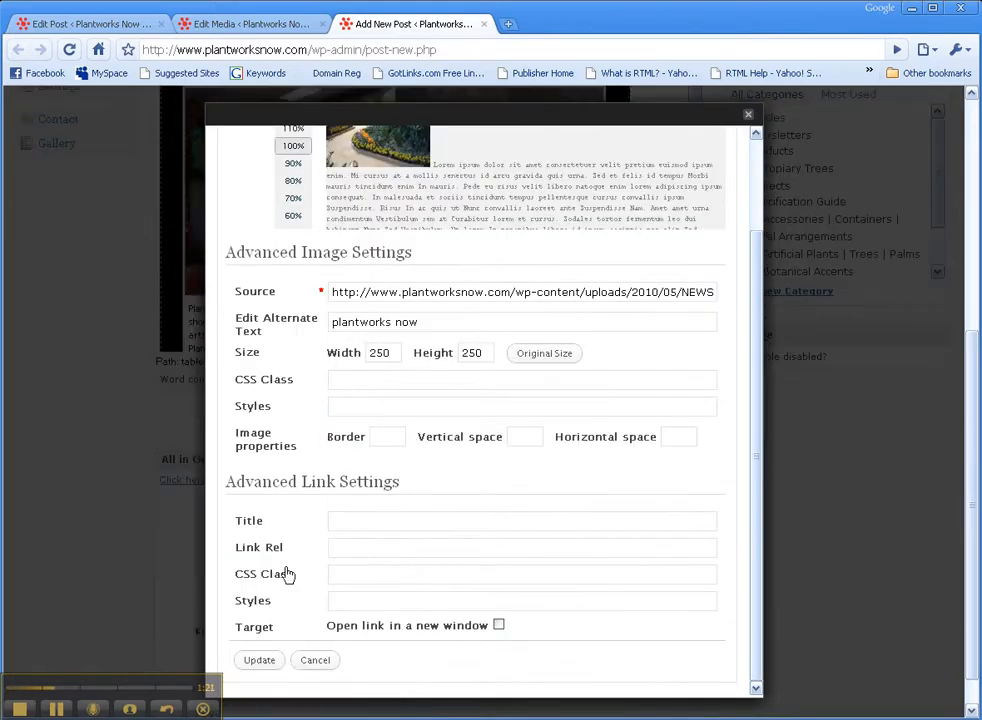
{"action": "left_click", "coordinate": [315, 660]}
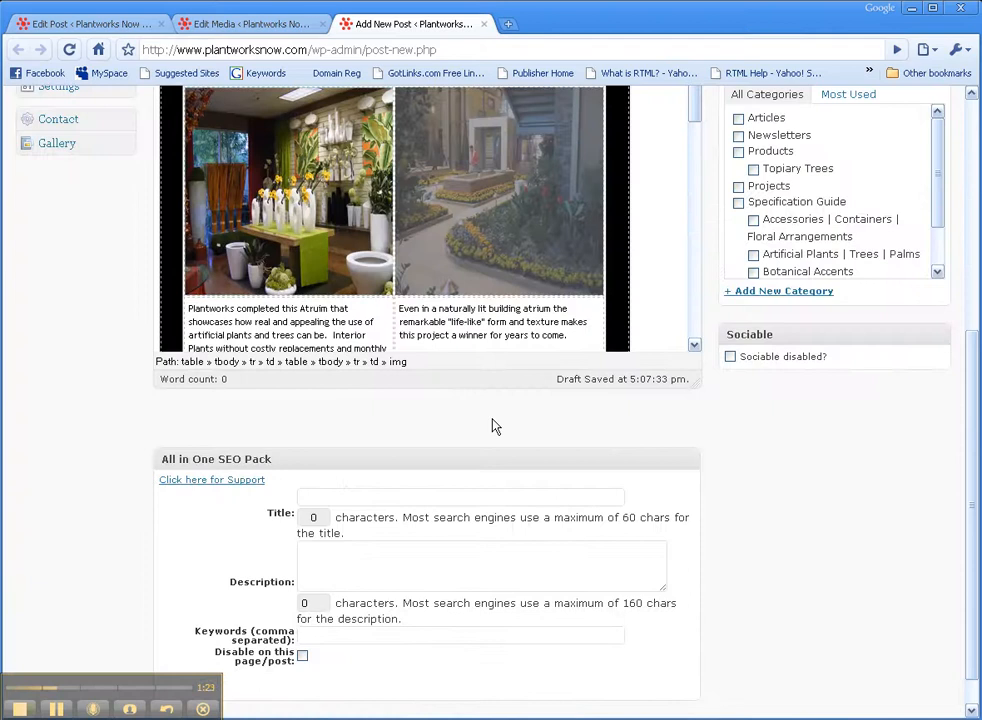
Type the caption 'Plantworks lobby plants are great!' under the left photo
{"action": "scroll", "scroll_direction": "down", "scroll_amount": 3}
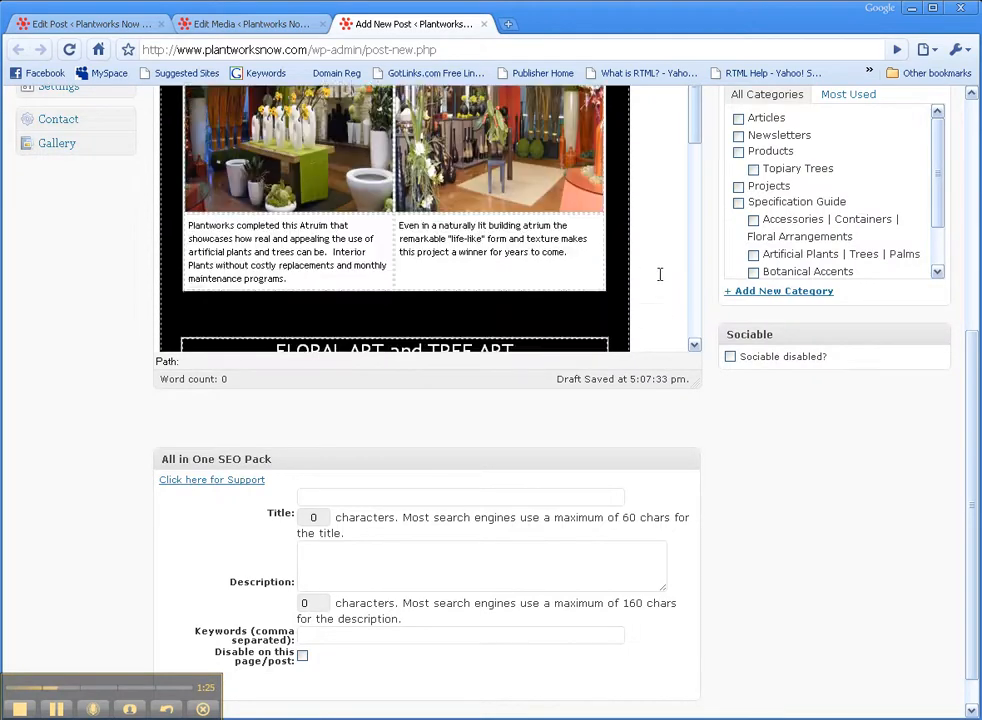
{"action": "scroll", "scroll_direction": "down", "scroll_amount": 3}
{"action": "type", "text": "Plantworks lobby"}
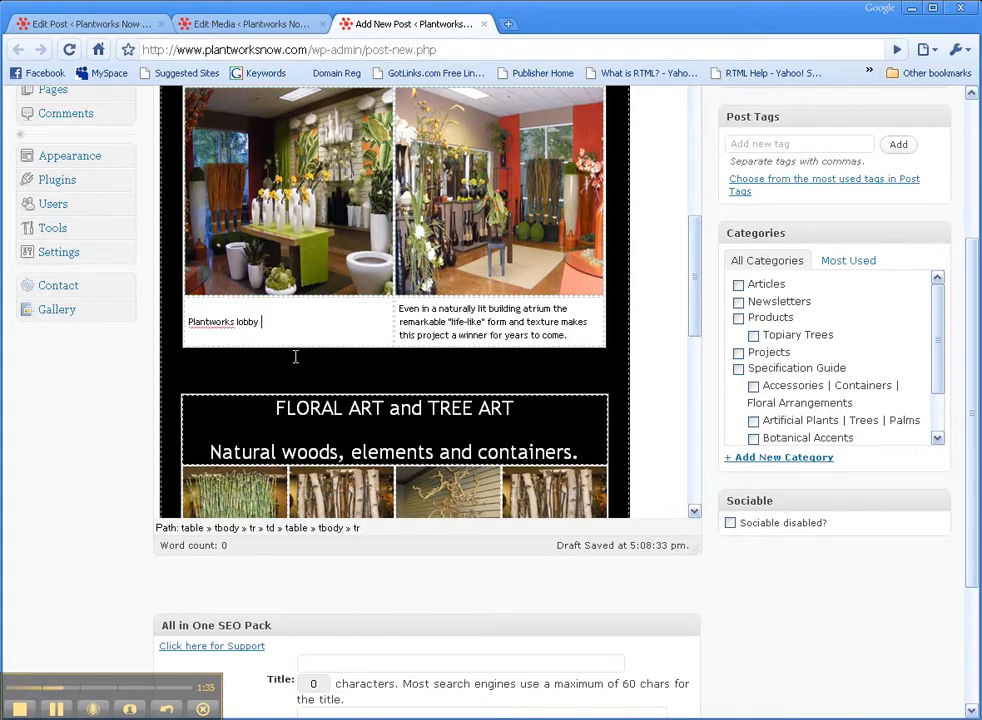
{"action": "type", "text": "plants are a"}
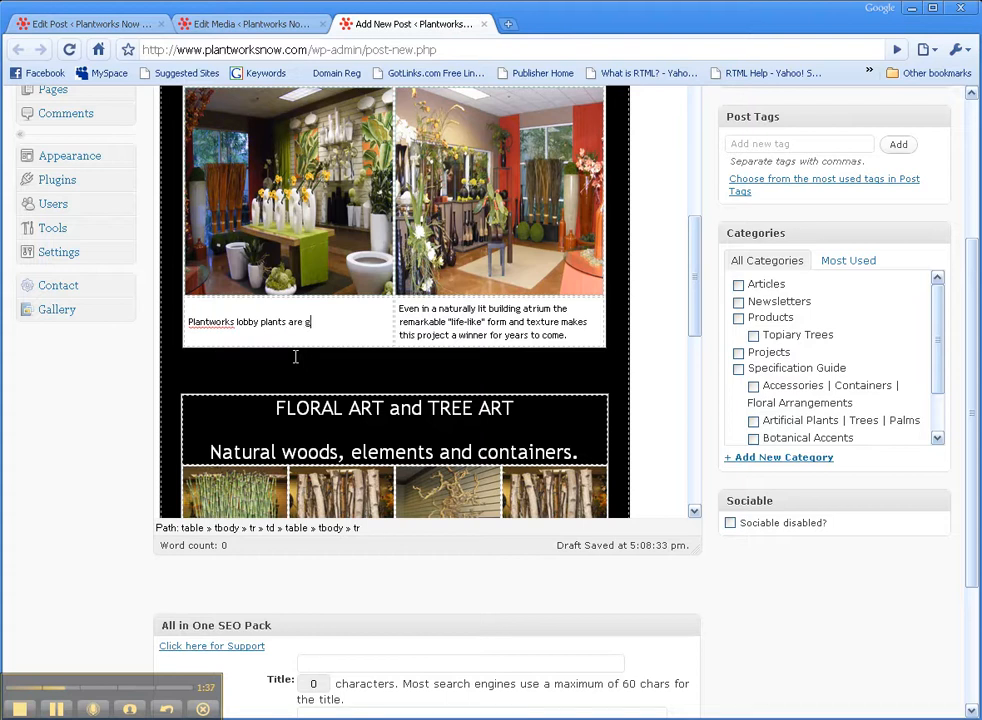
{"action": "type", "text": "reat!"}
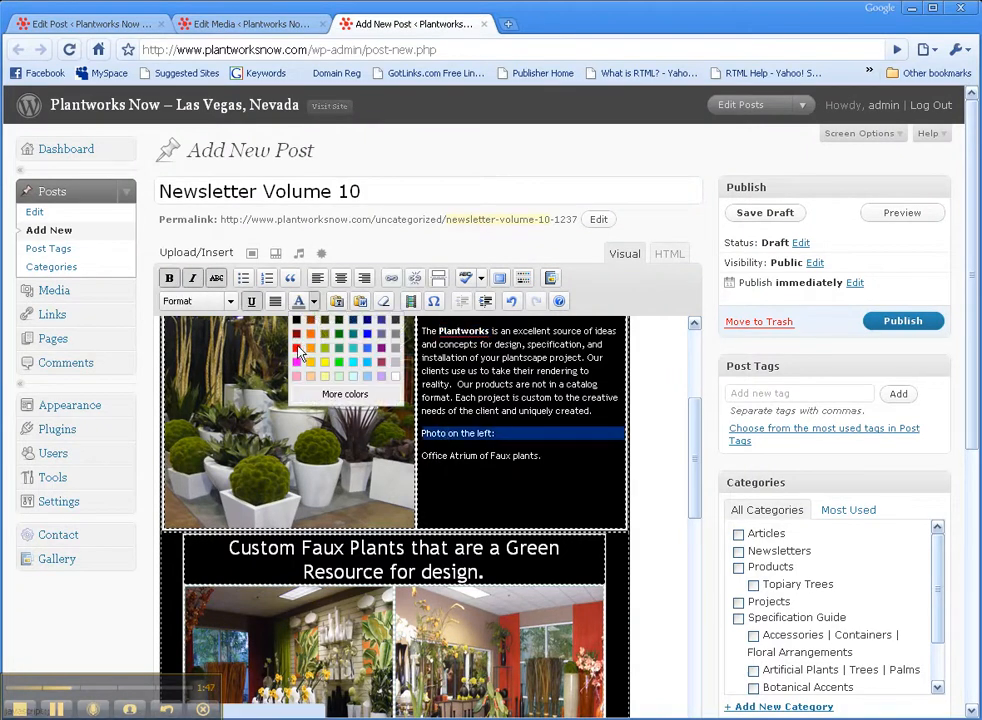
Color the 'Photo on the left:' label red and copy the post title 'Newsletter Volume 10'
{"action": "left_click", "coordinate": [296, 349]}
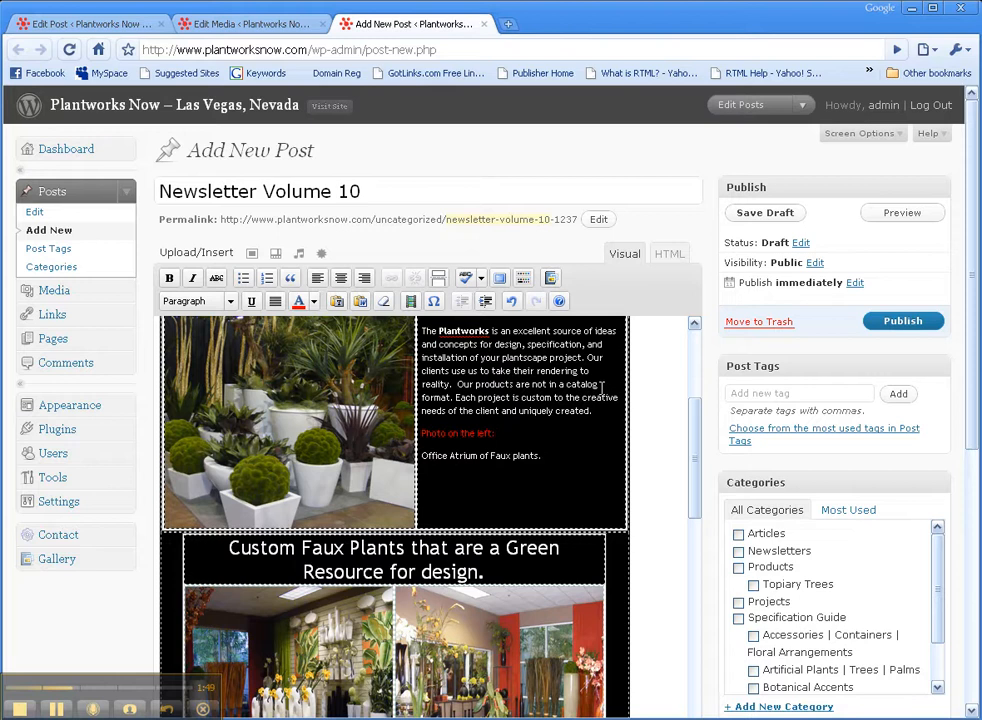
{"action": "mouse_move", "coordinate": [387, 178]}
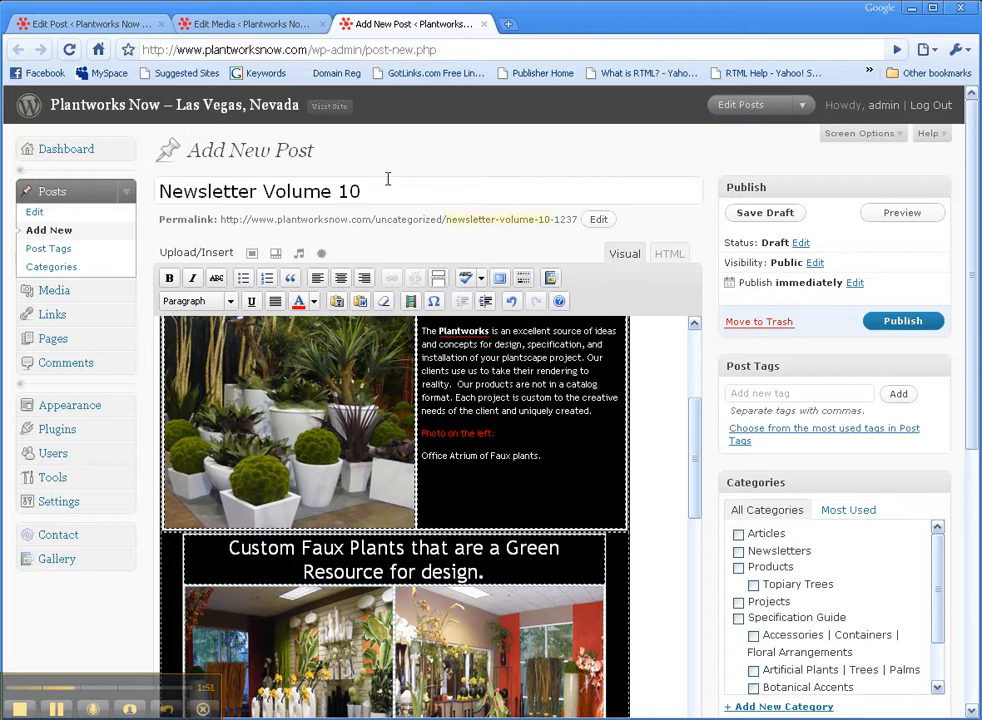
{"action": "double_click", "coordinate": [210, 191]}
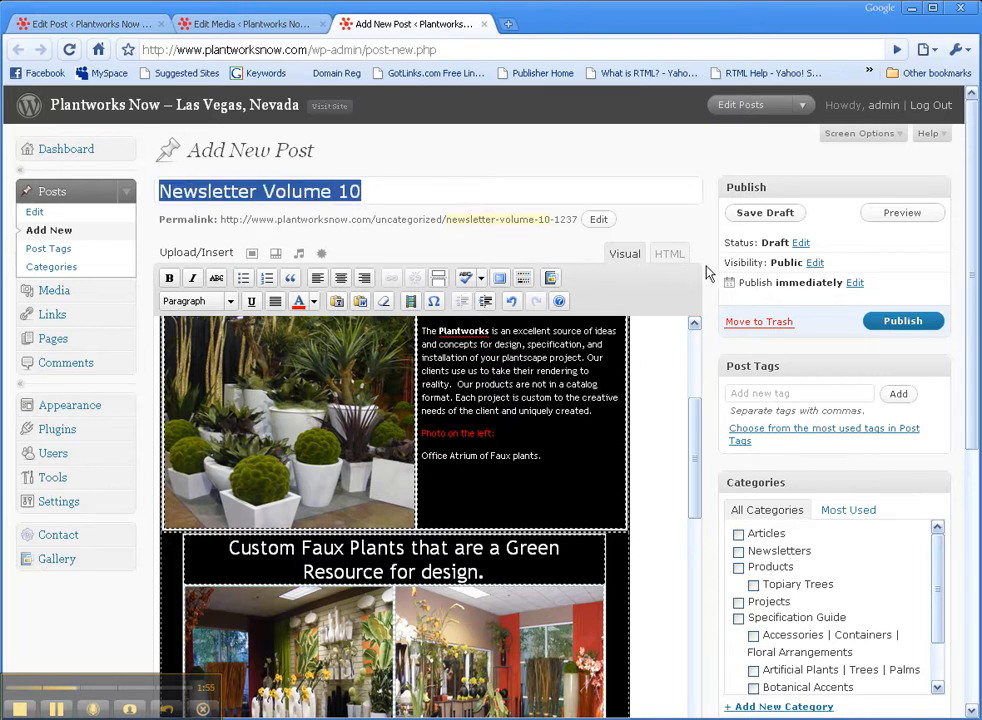
{"action": "scroll", "scroll_direction": "down", "scroll_amount": 3}
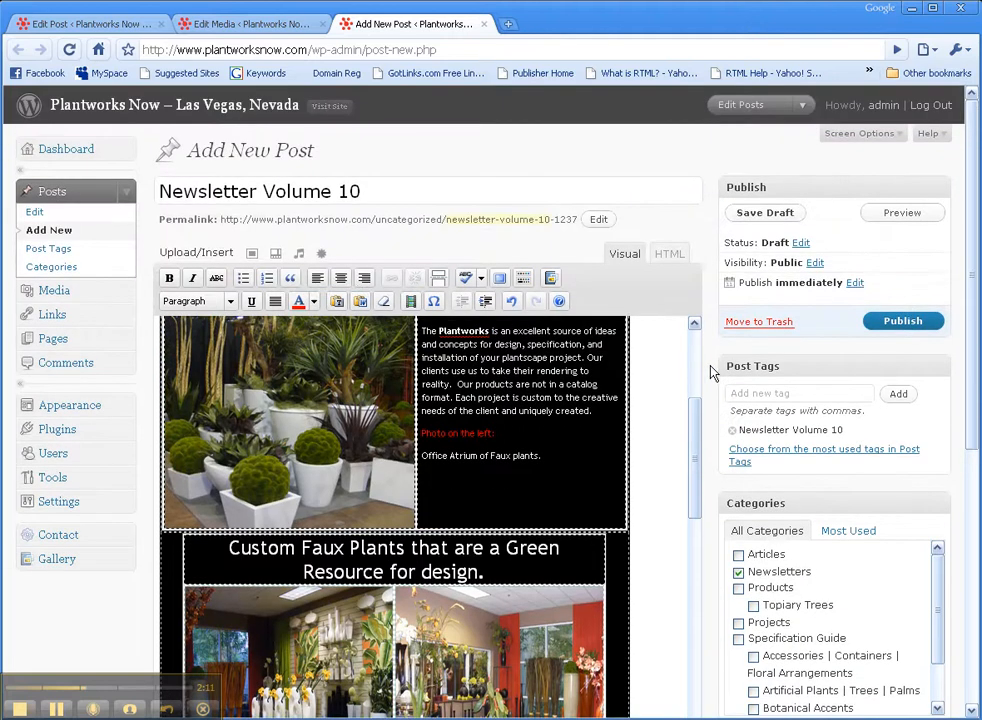
{"action": "mouse_move", "coordinate": [897, 321]}
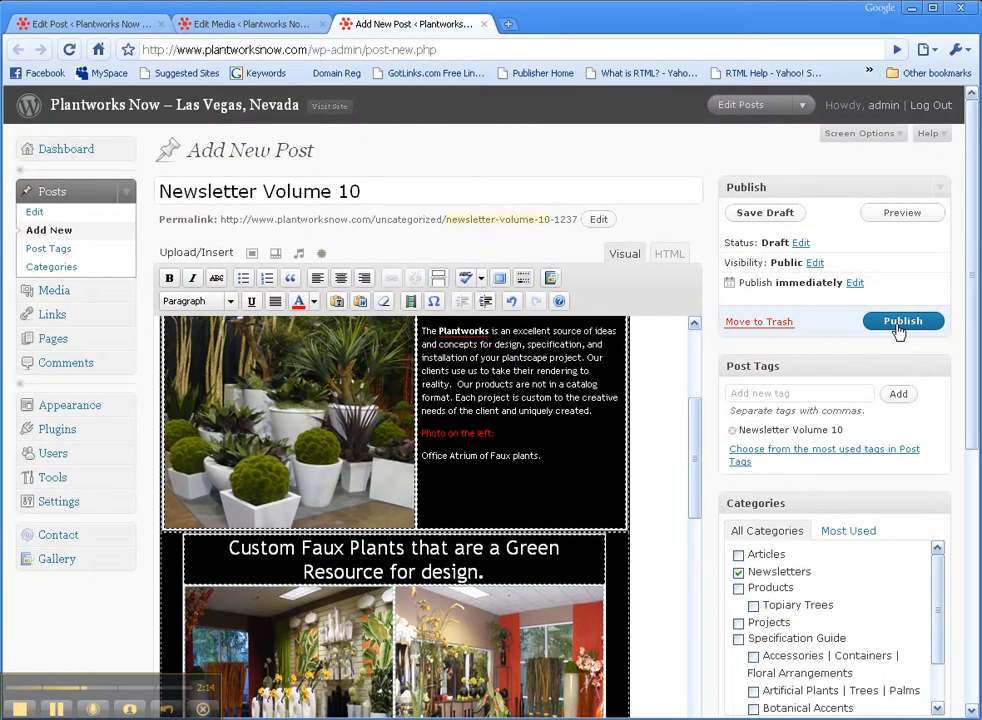
Publish the post and open the live site's Newsletters listing
{"action": "left_click", "coordinate": [902, 321]}
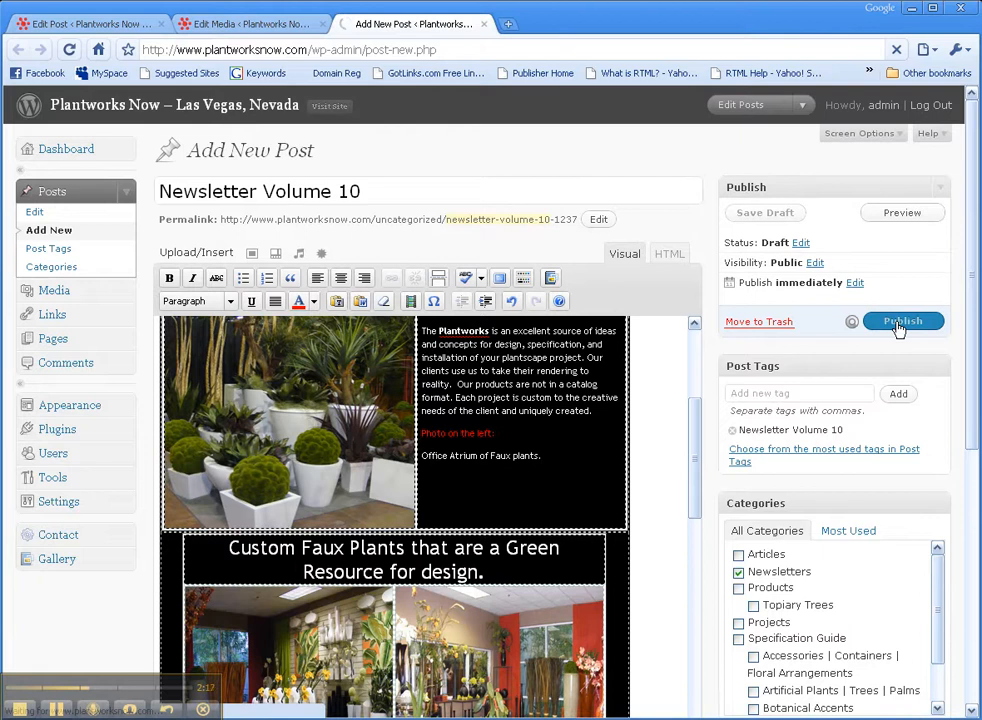
{"action": "left_click", "coordinate": [902, 321]}
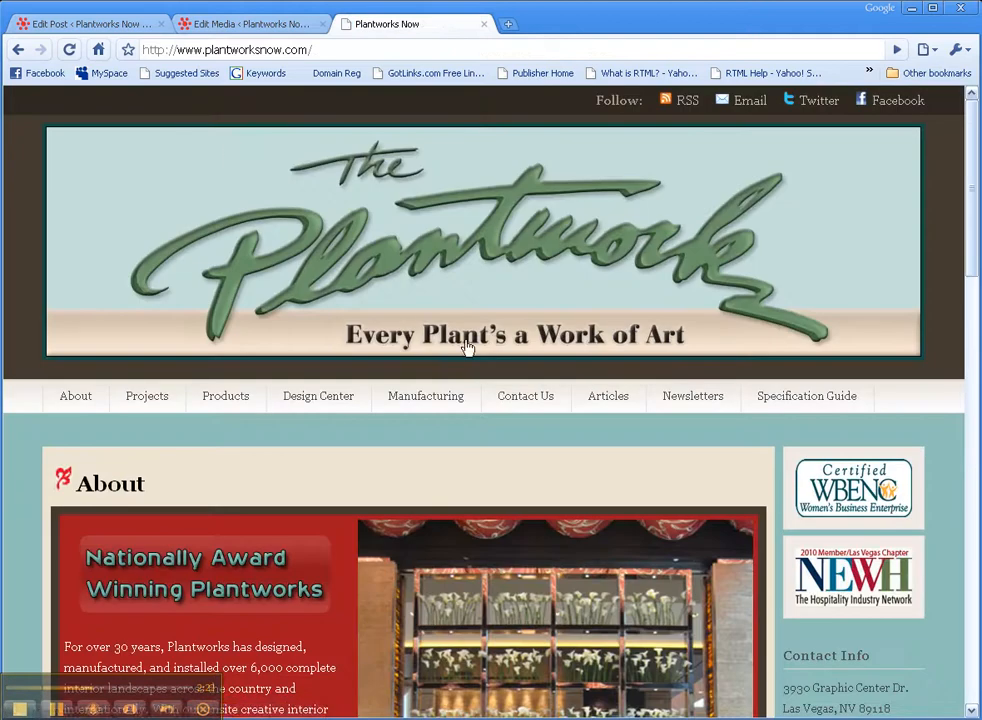
{"action": "left_click", "coordinate": [692, 395]}
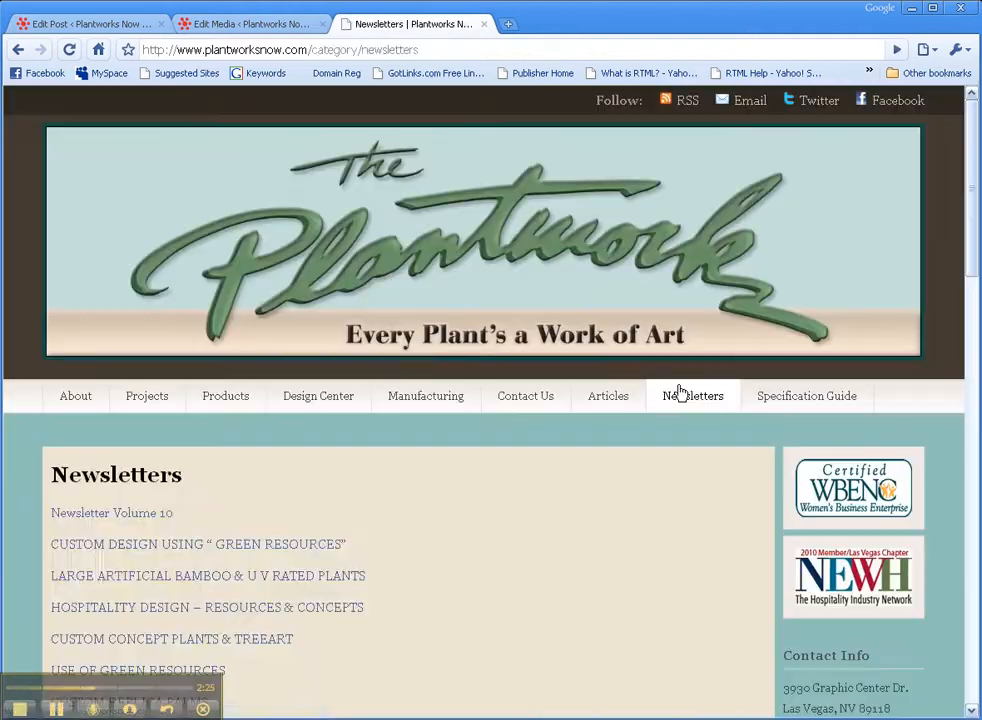
{"action": "scroll", "scroll_direction": "down", "scroll_amount": 3}
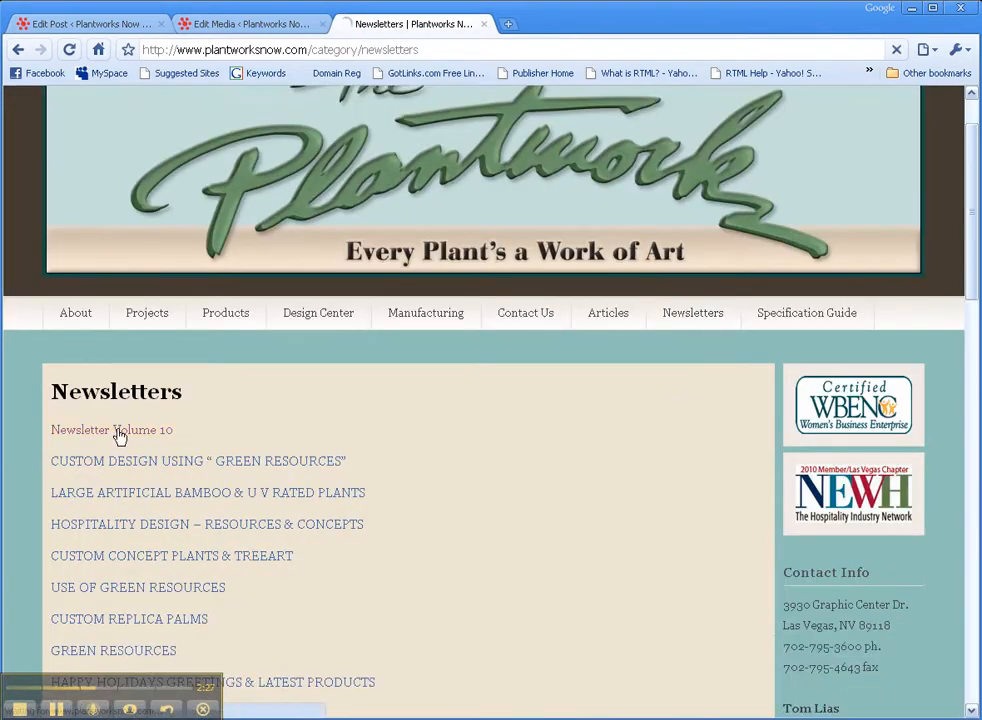
Scroll through the live Newsletter Volume 10 post
{"action": "left_click", "coordinate": [111, 429]}
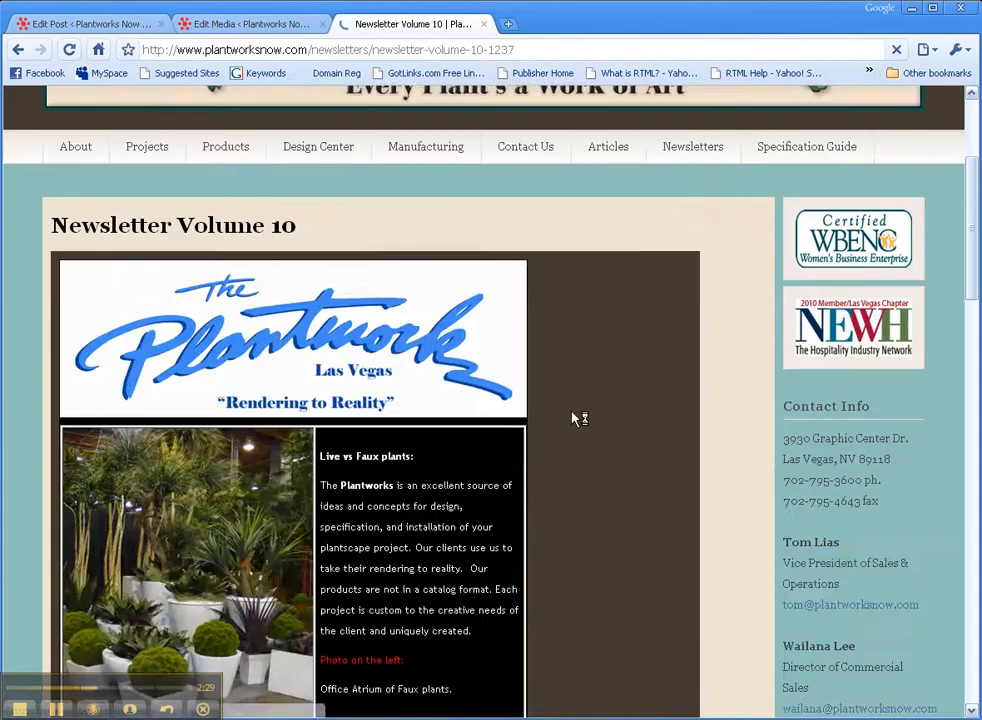
{"action": "scroll", "scroll_direction": "down", "scroll_amount": 3}
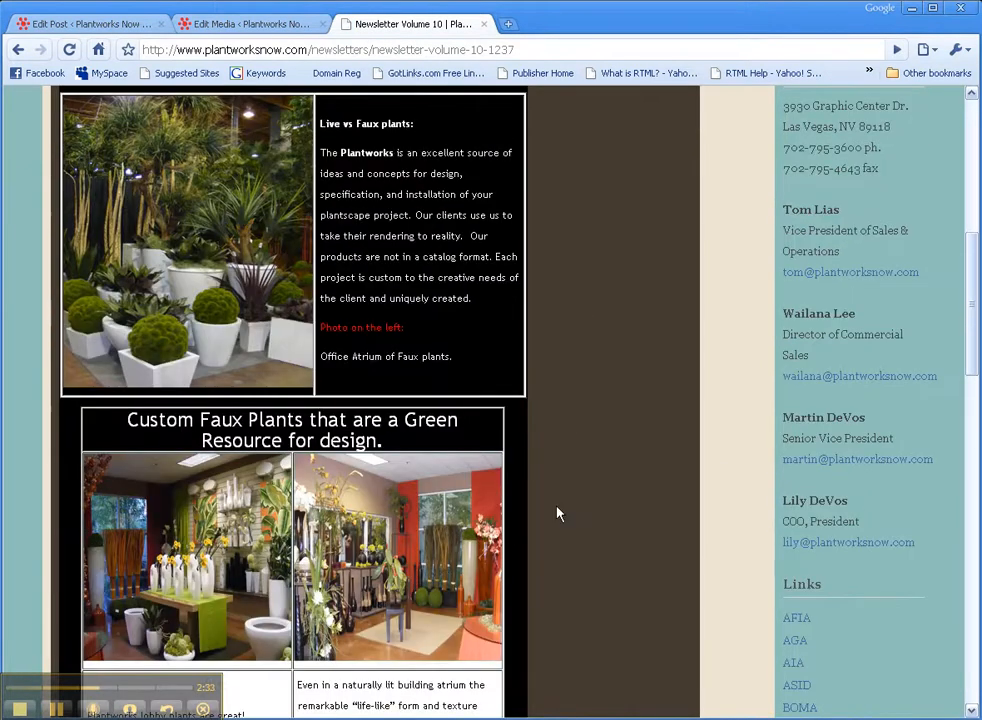
{"action": "scroll", "scroll_direction": "down", "scroll_amount": 3}
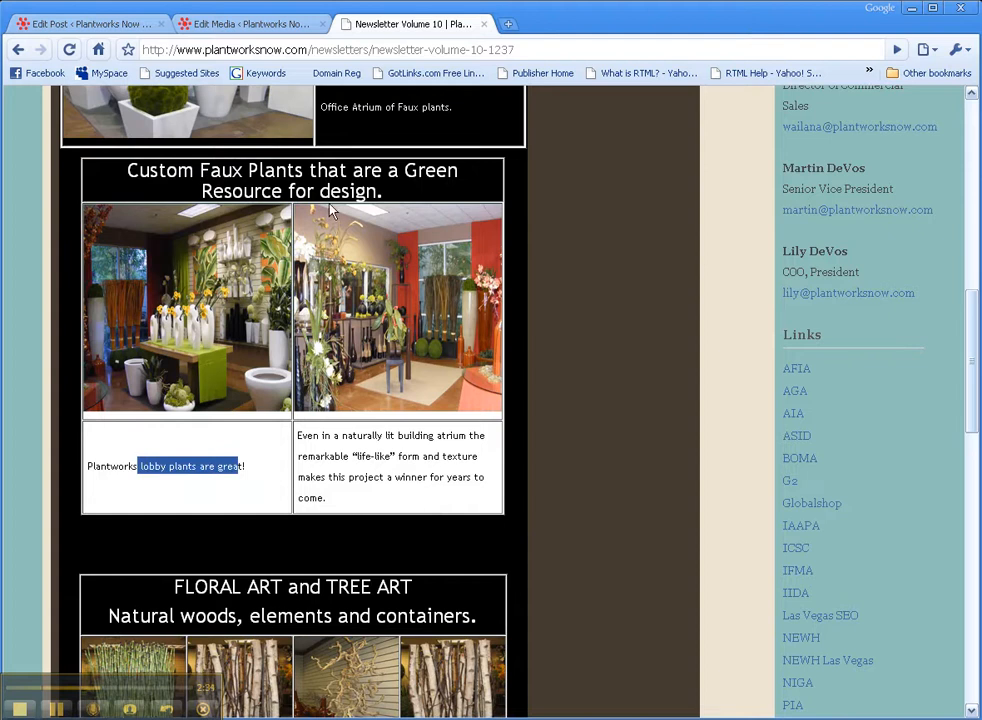
{"action": "scroll", "scroll_direction": "down", "scroll_amount": 3}
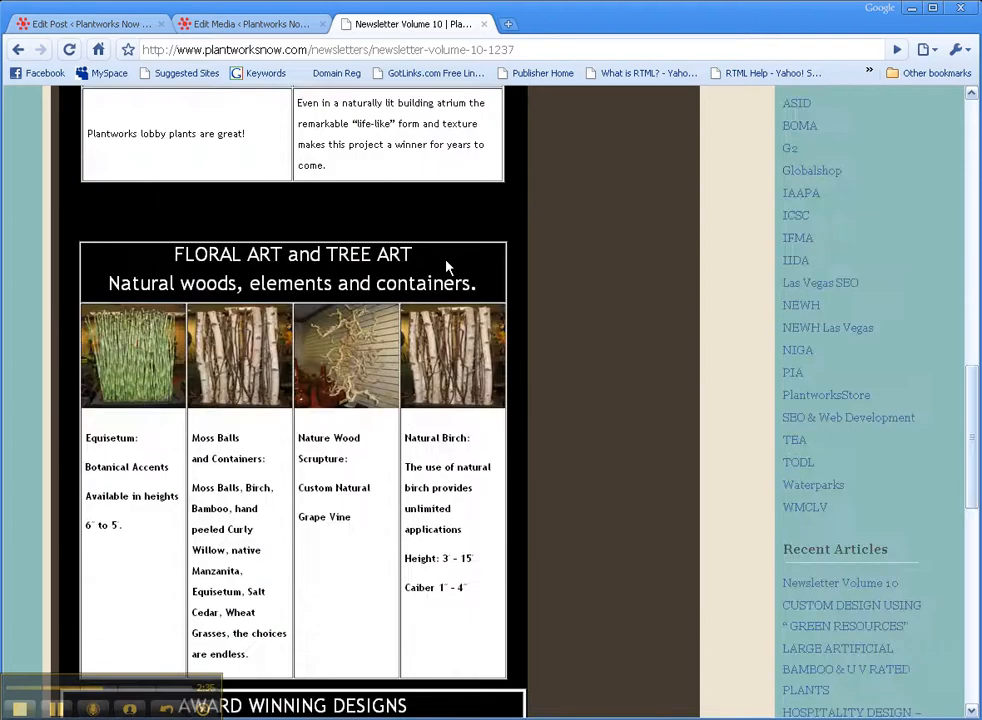
{"action": "scroll", "scroll_direction": "down", "scroll_amount": 3}
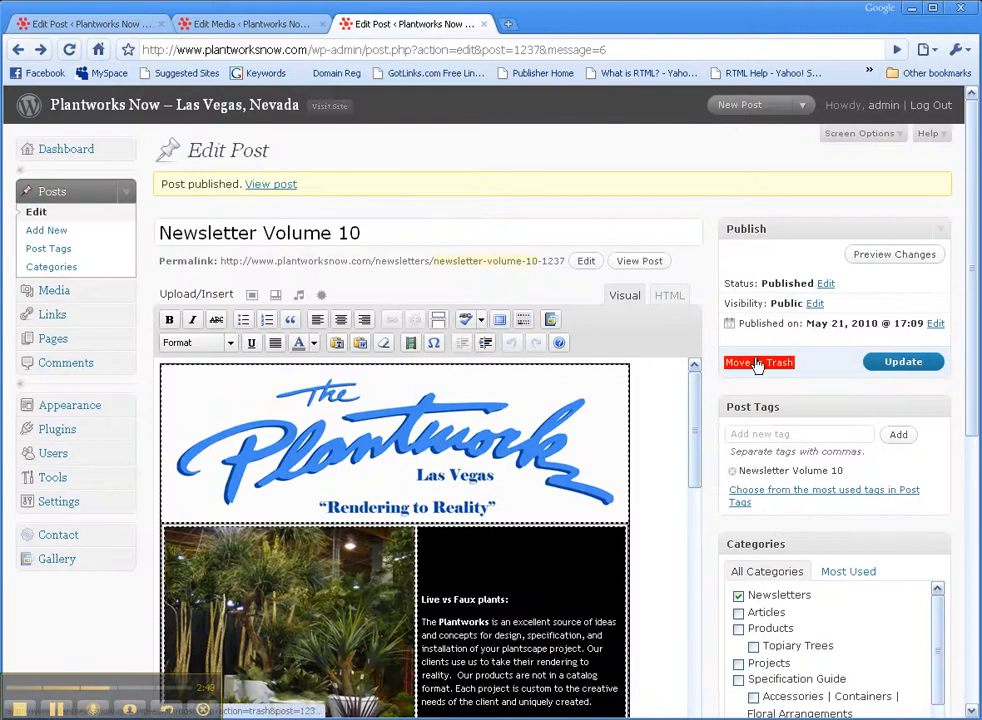
Trash the published Newsletter Volume 10 post from its Edit Post screen
{"action": "left_click", "coordinate": [758, 362]}
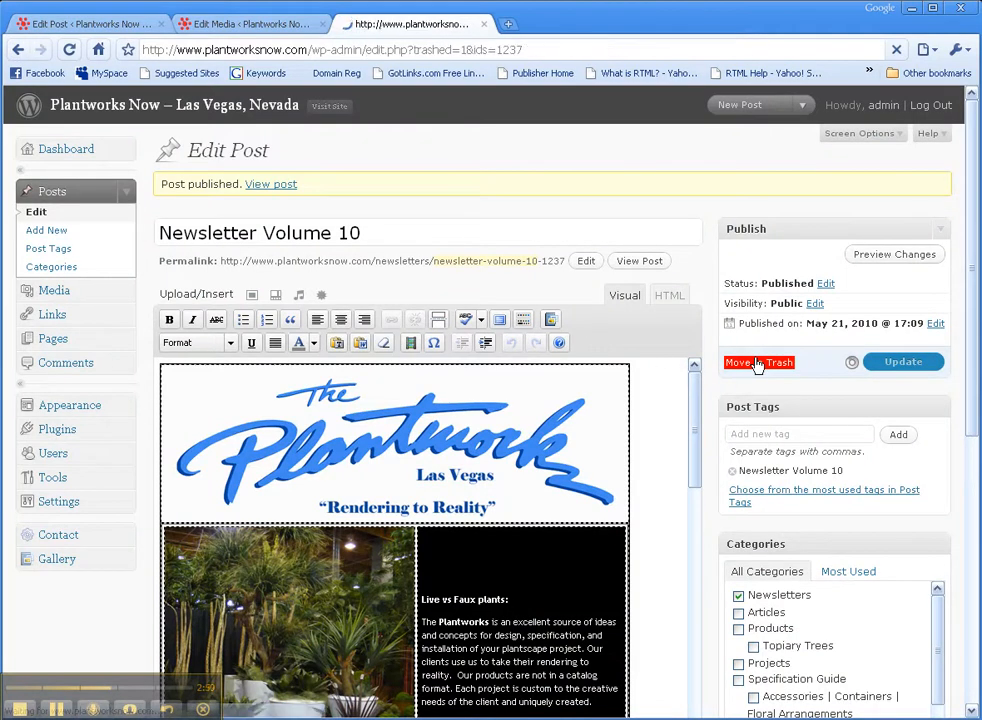
{"action": "left_click", "coordinate": [746, 362]}
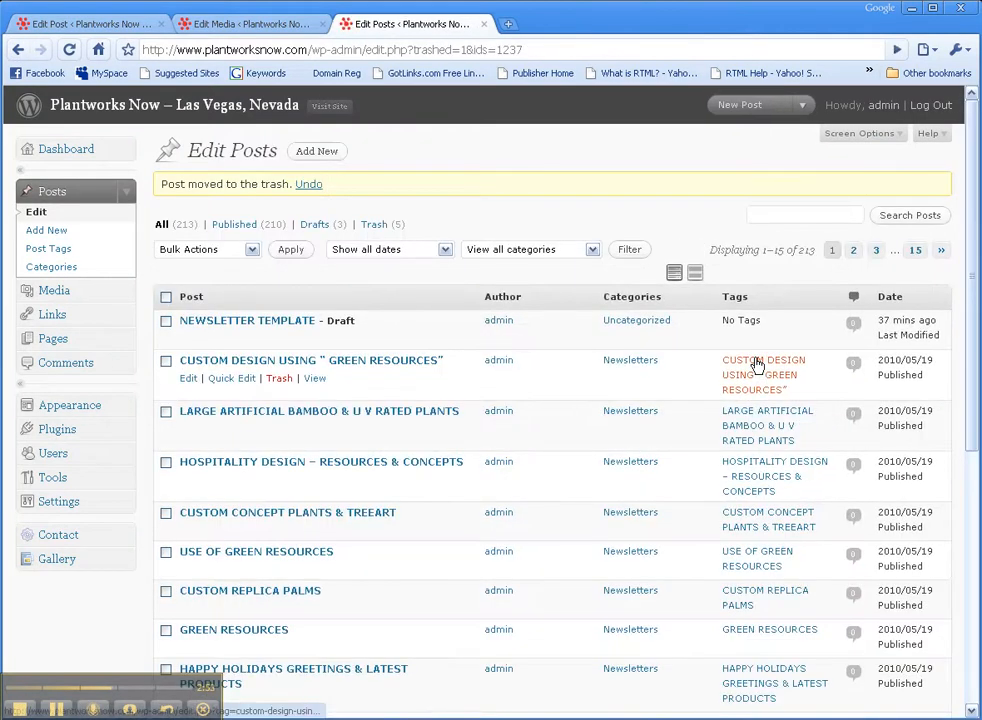